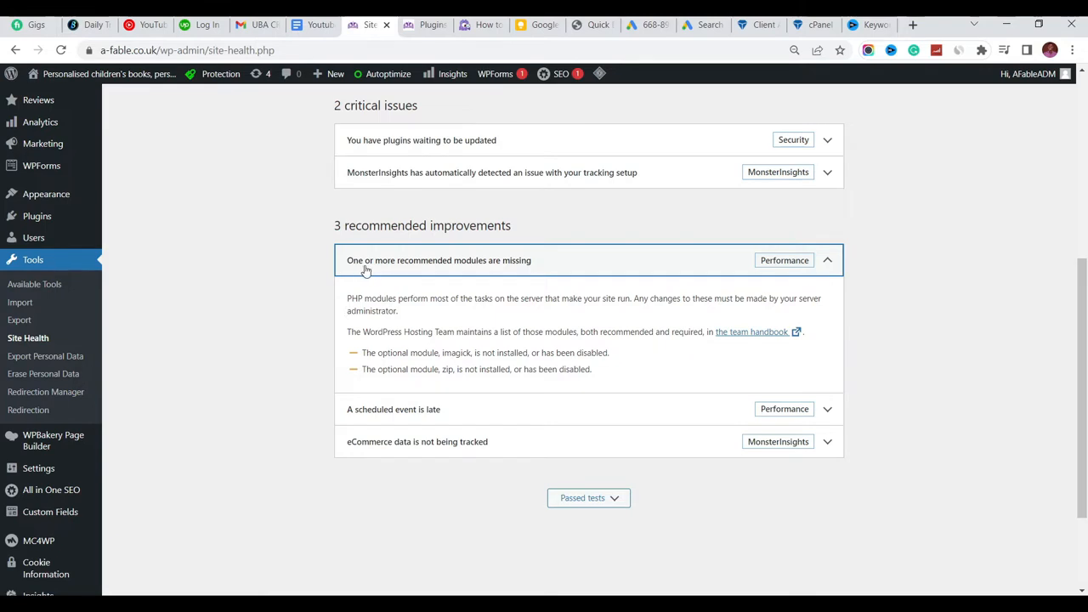
mouse_move(408, 271)
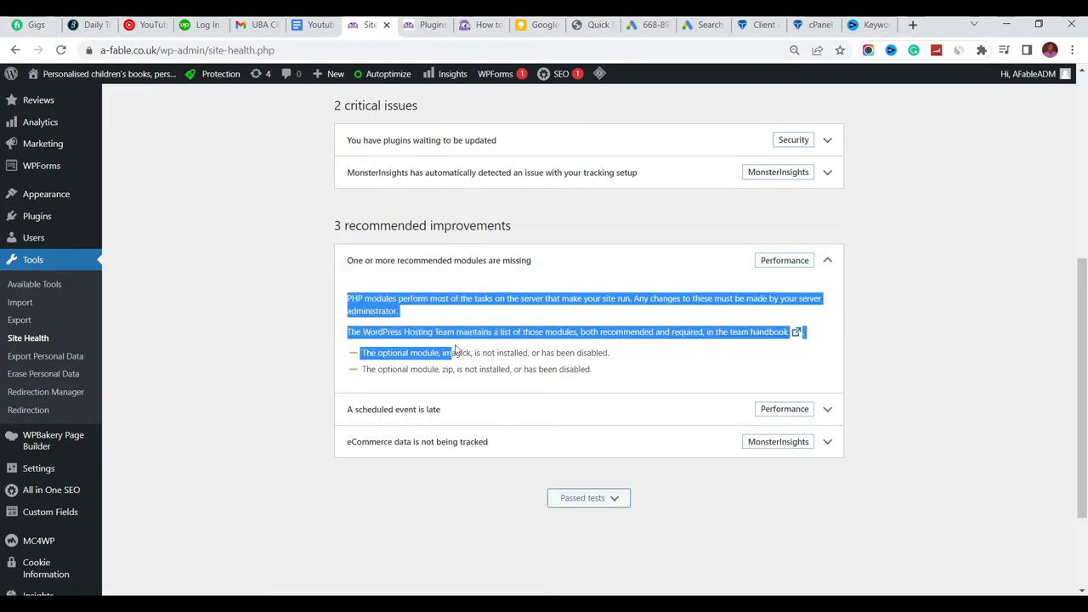
Note the missing imagick and zip warnings, then browse the cPanel Tools dashboard
left_click_drag(456, 352, 592, 369)
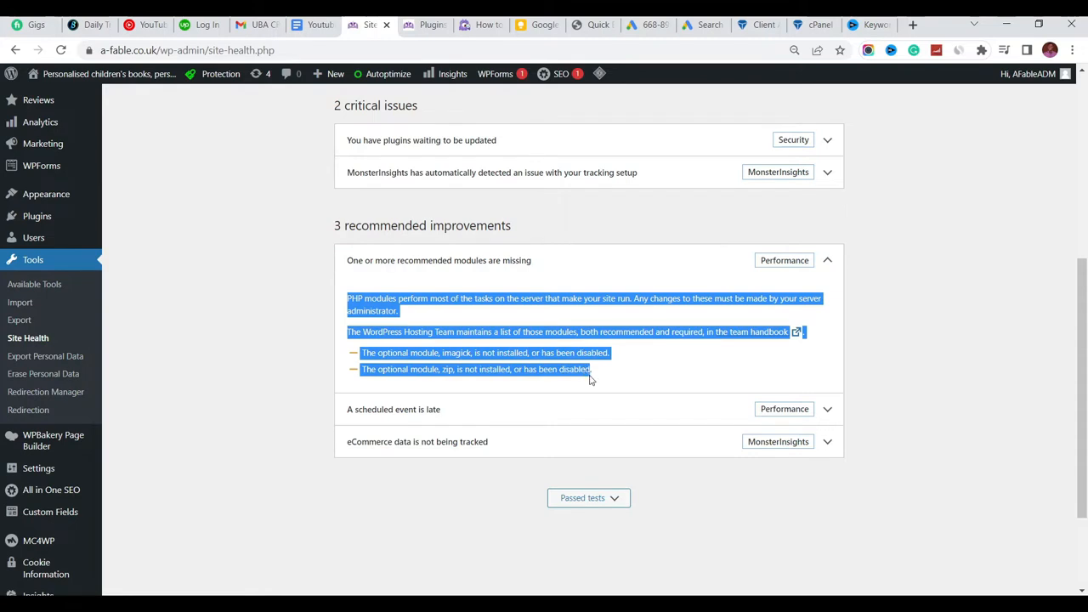
mouse_move(474, 352)
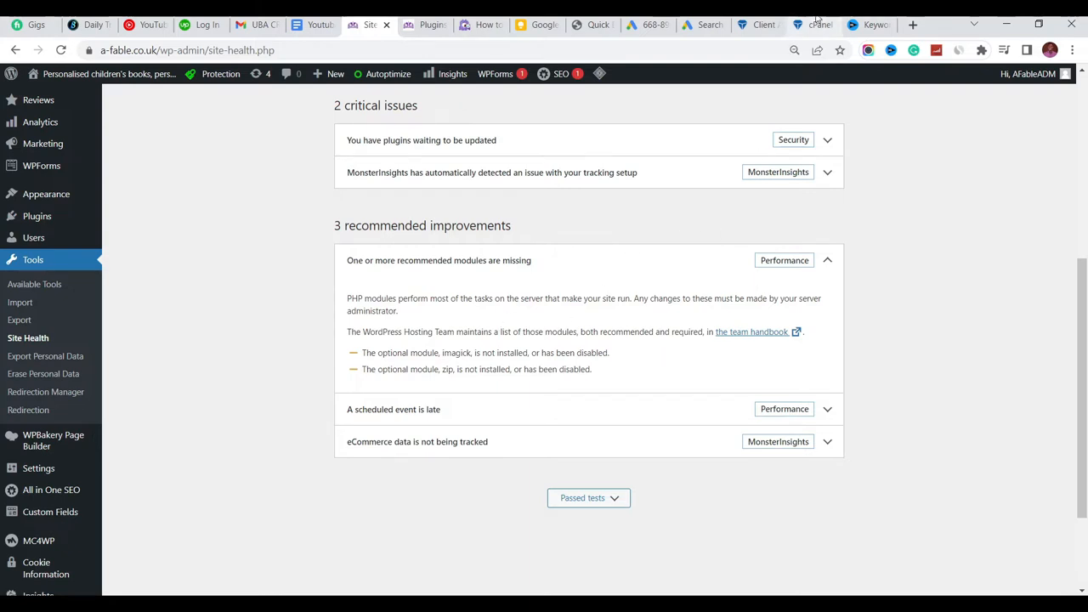
left_click(810, 24)
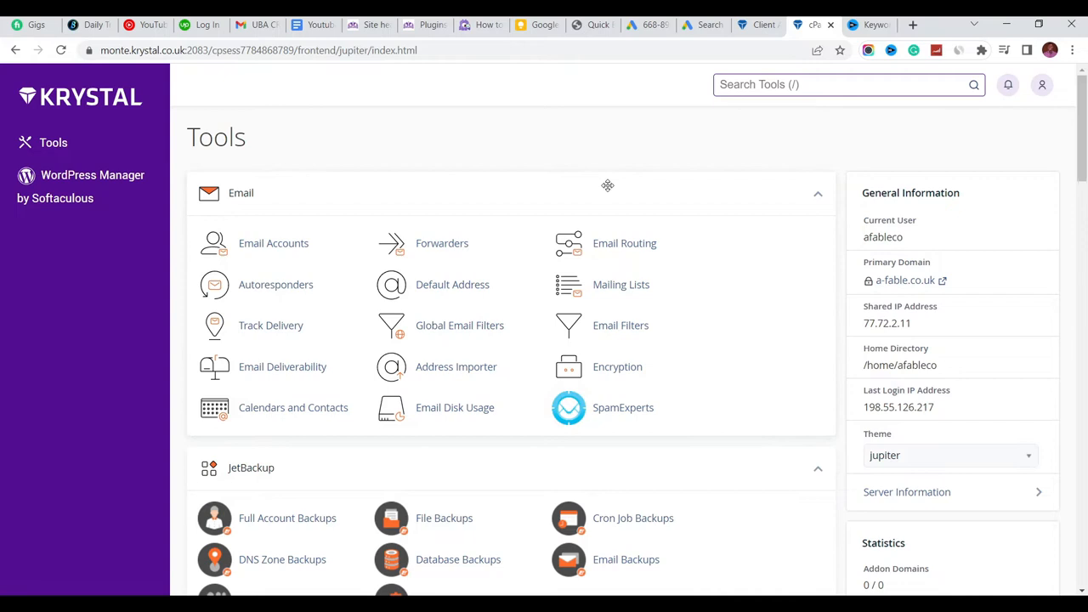
mouse_move(1080, 119)
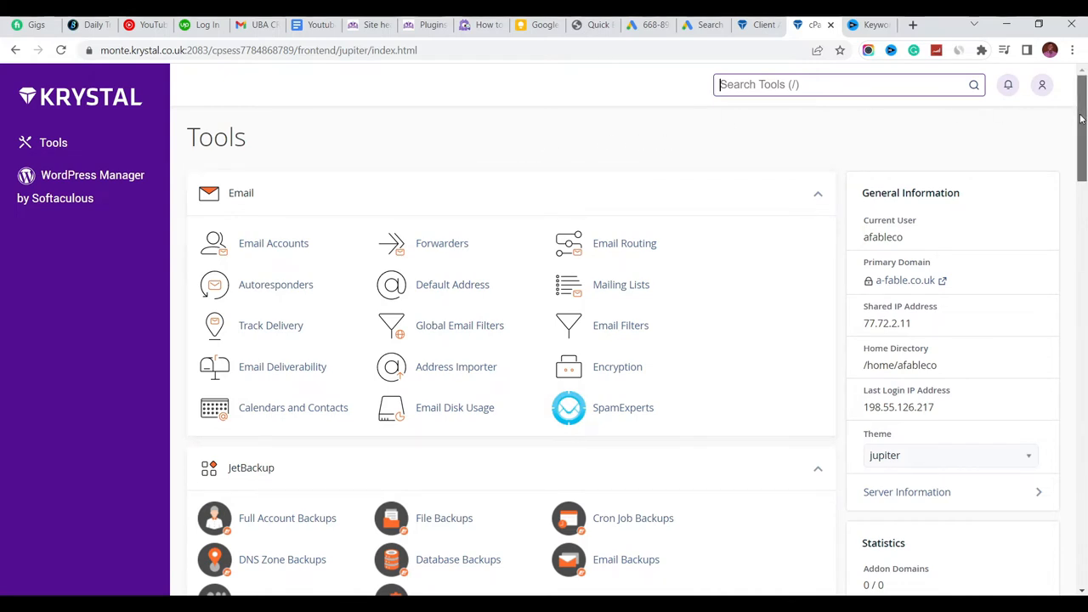
scroll("down", 3)
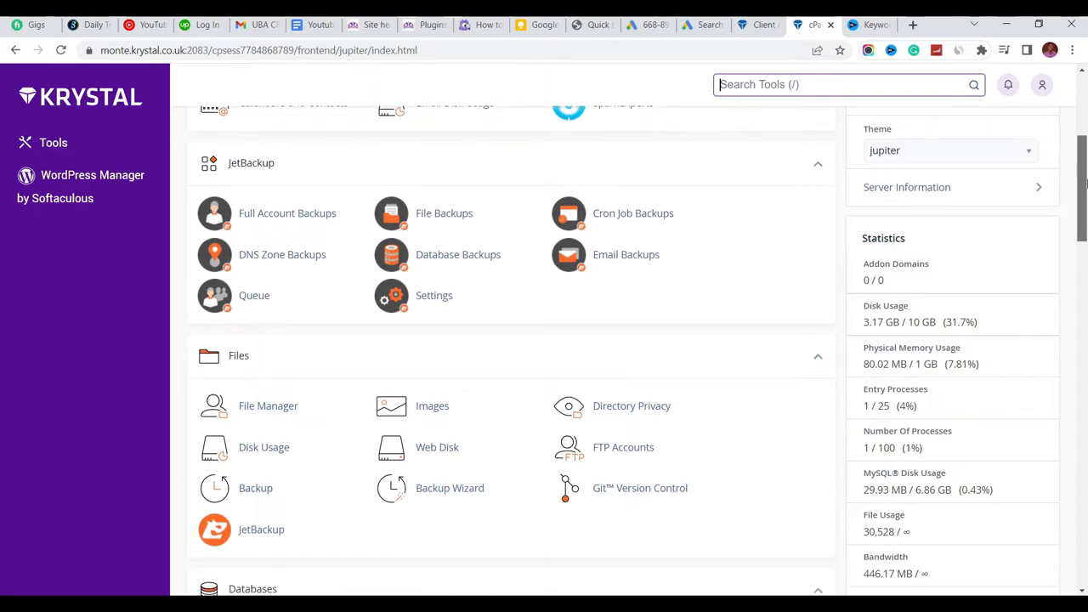
scroll("down", 3)
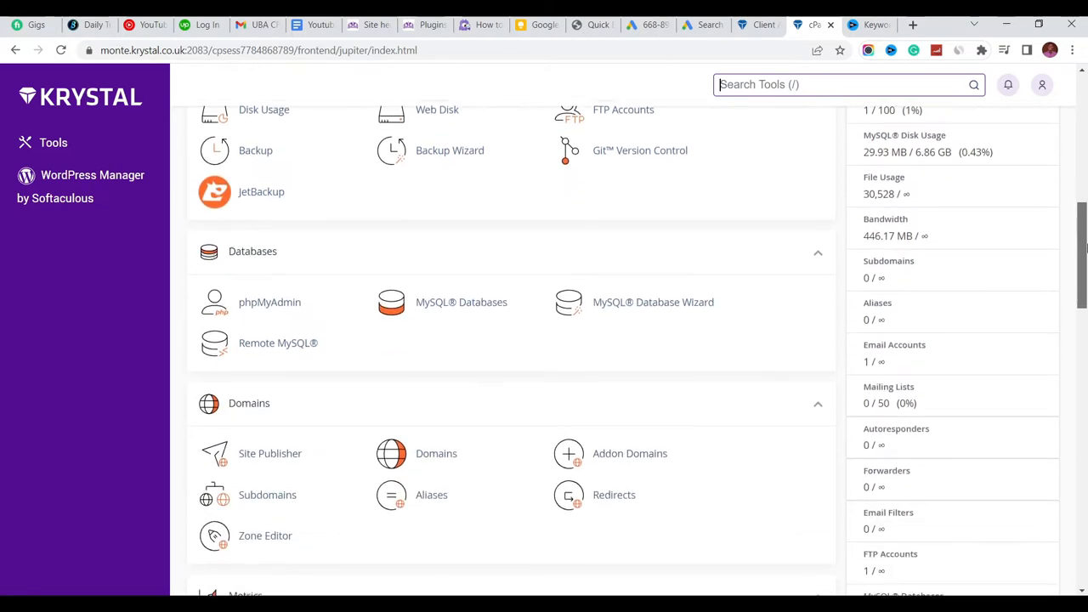
scroll("down", 3)
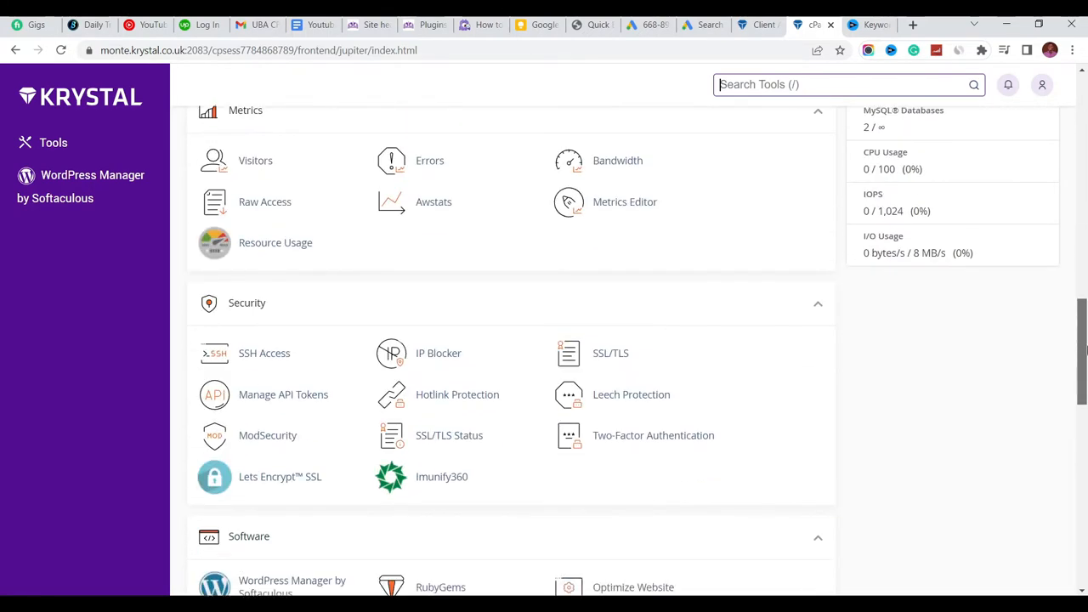
scroll("down", 3)
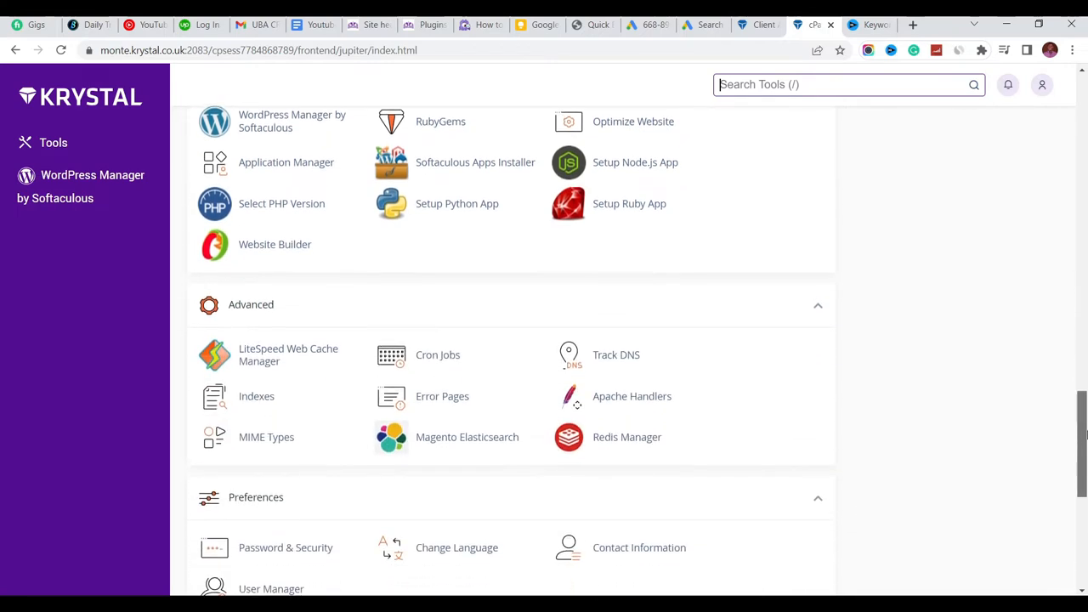
scroll("up", 3)
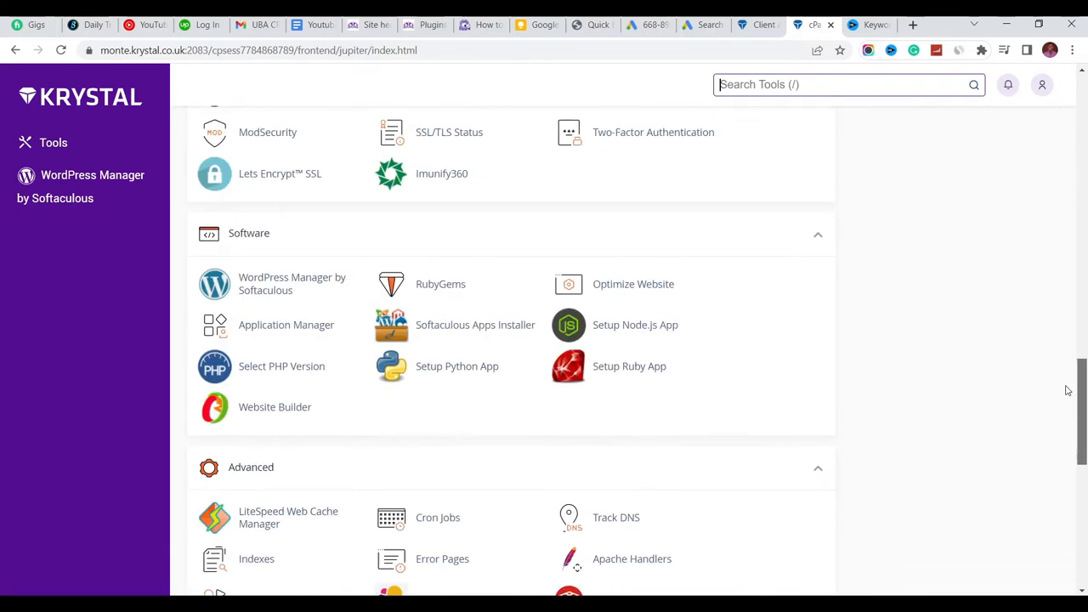
scroll("up", 3)
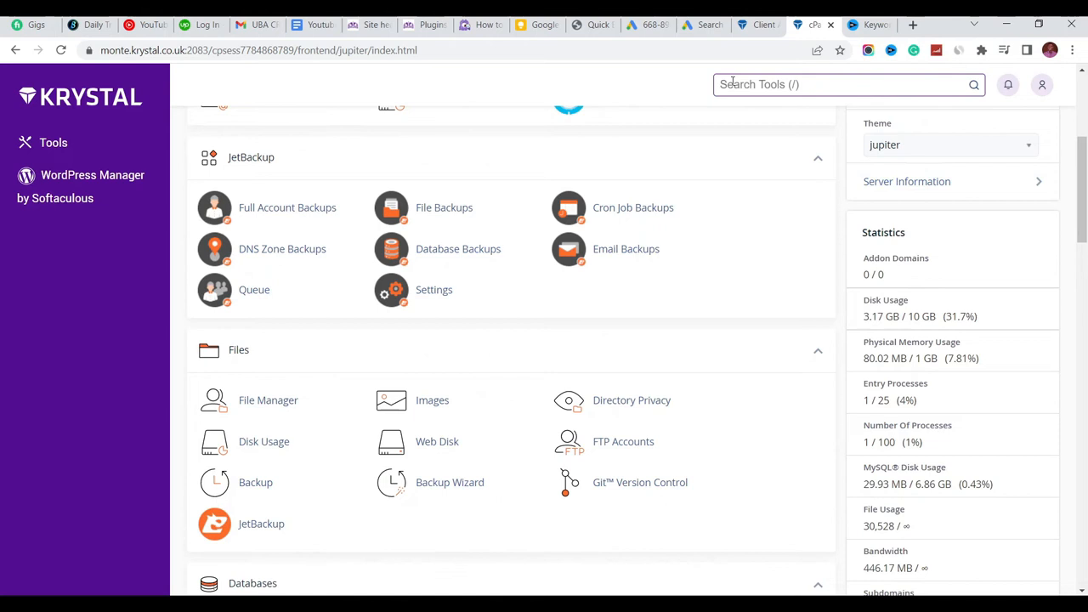
Search Tools for 'sele' and launch Select PHP Version
type("sele")
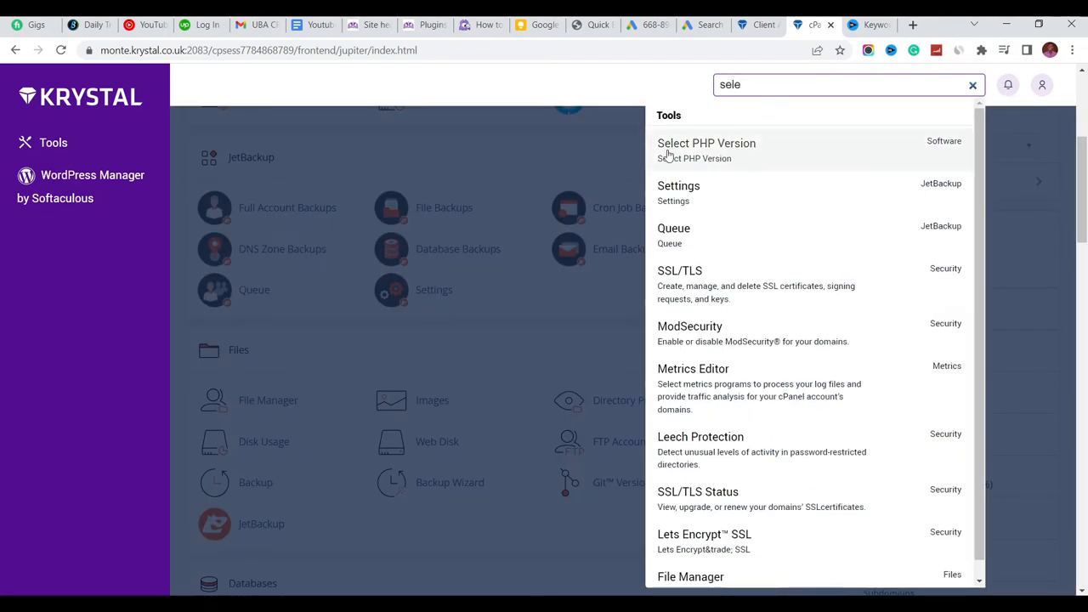
mouse_move(707, 150)
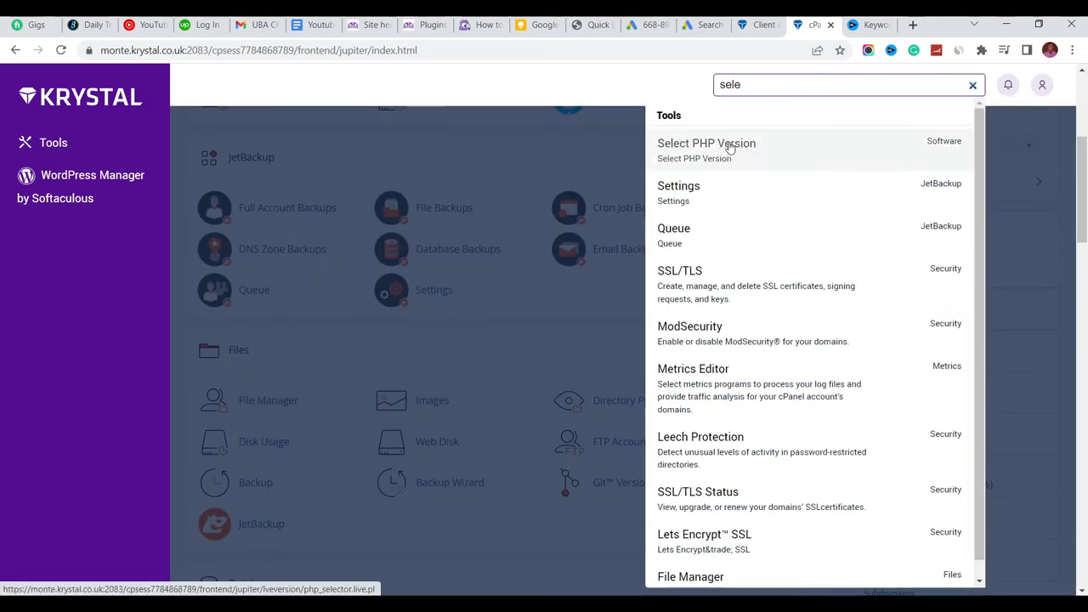
left_click(707, 143)
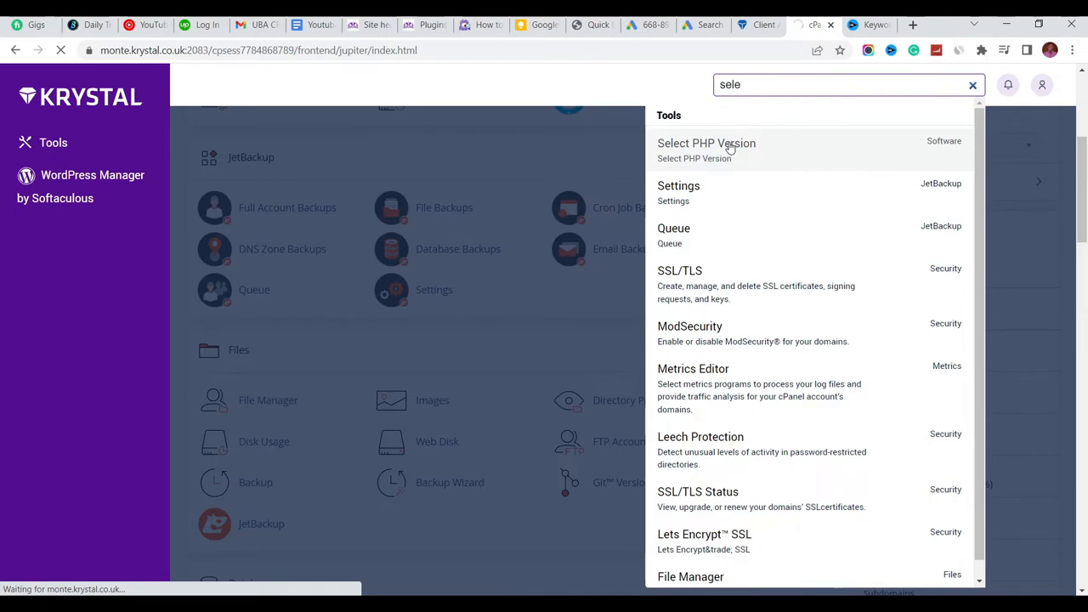
left_click(707, 143)
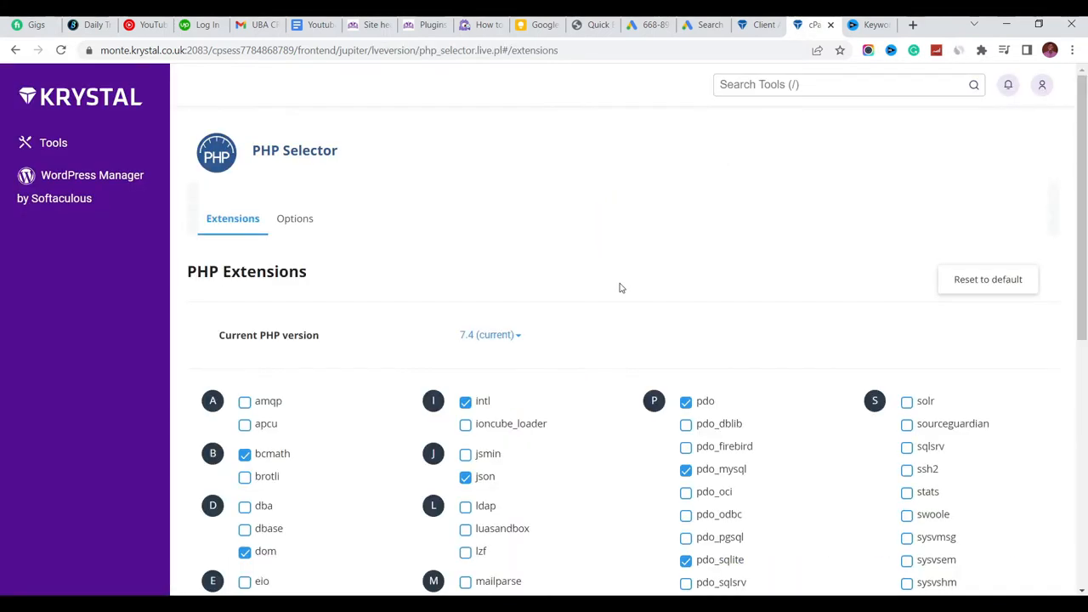
mouse_move(710, 330)
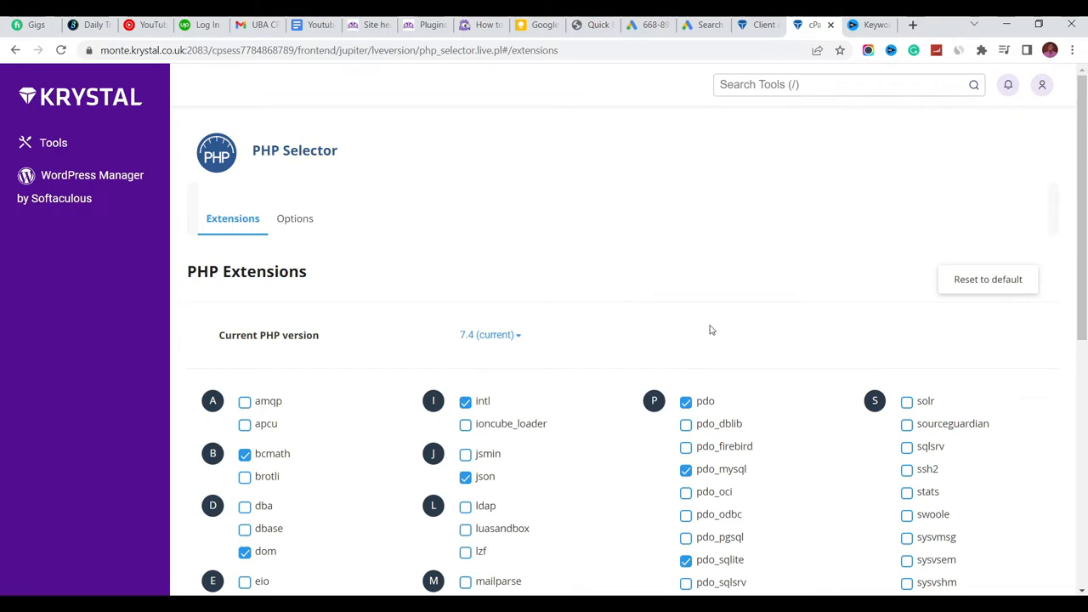
mouse_move(321, 217)
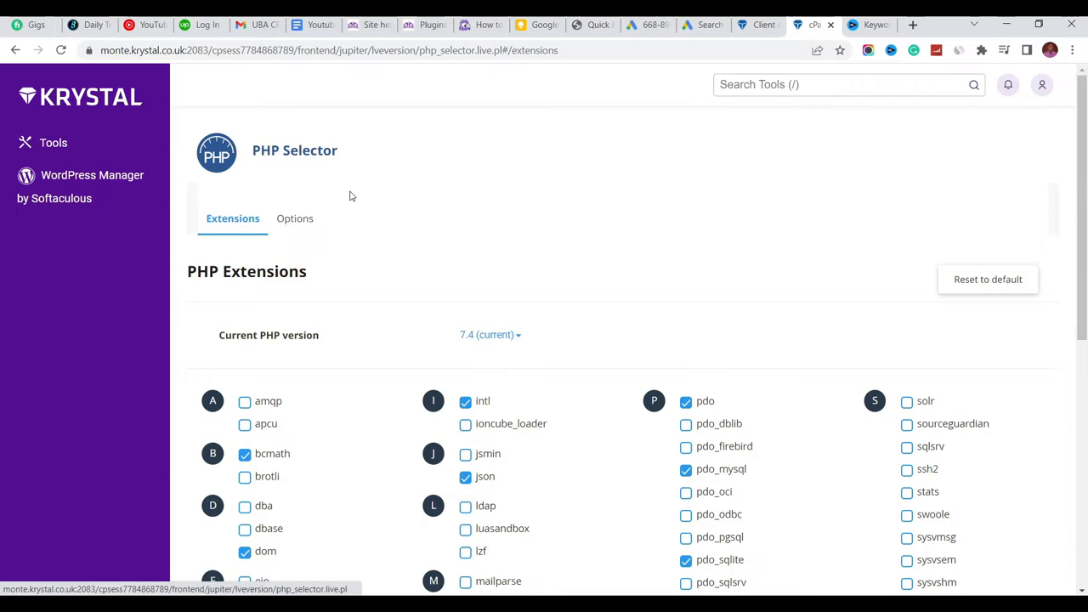
mouse_move(415, 322)
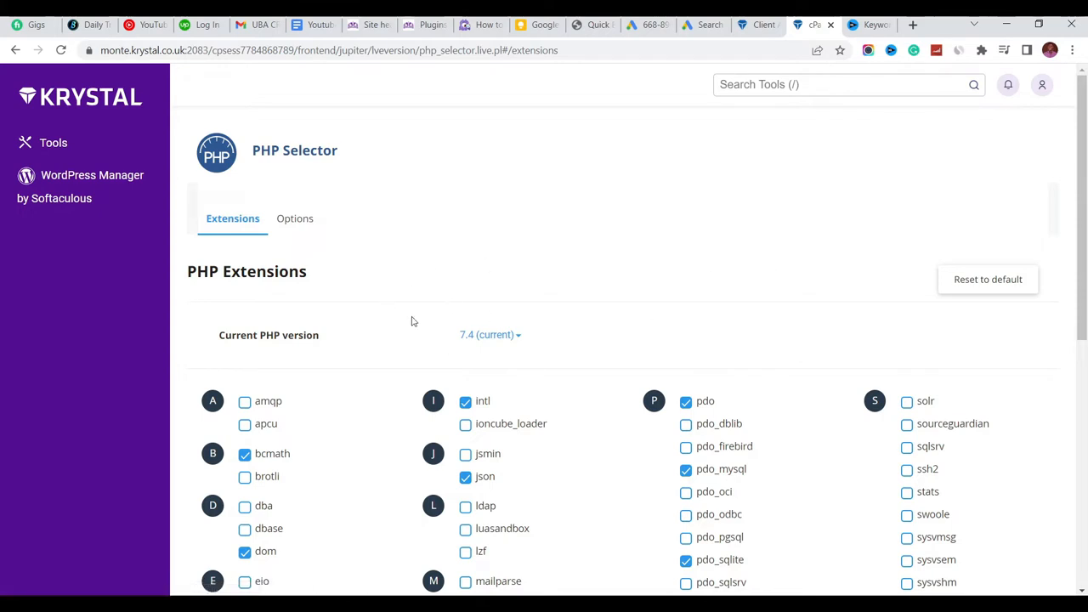
mouse_move(520, 245)
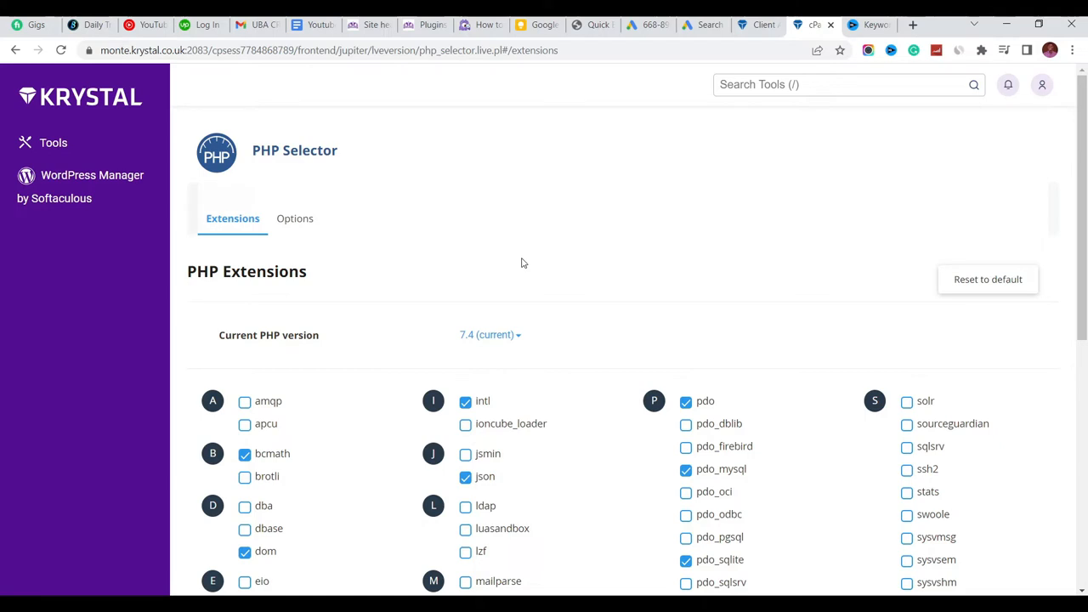
mouse_move(670, 265)
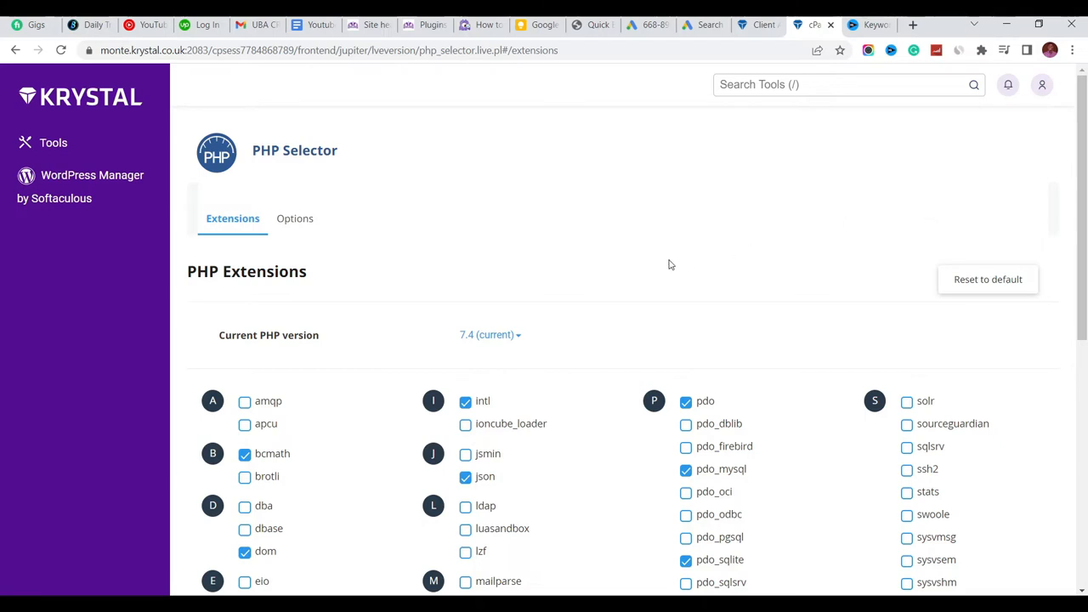
mouse_move(506, 340)
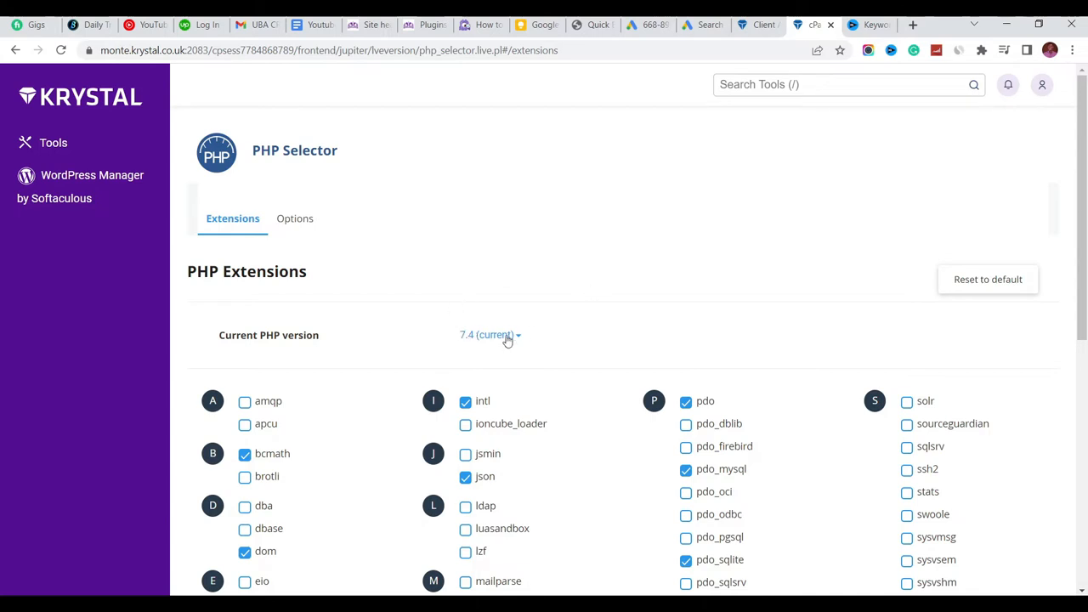
mouse_move(1080, 214)
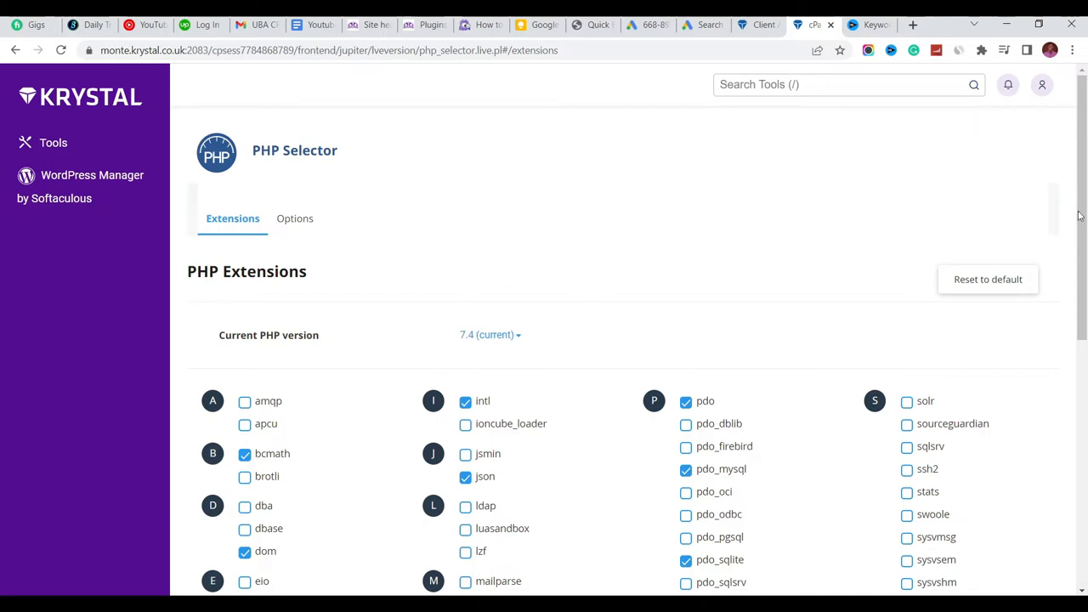
Review the PHP version dropdown and keep 7.4 as the current version
scroll("down", 3)
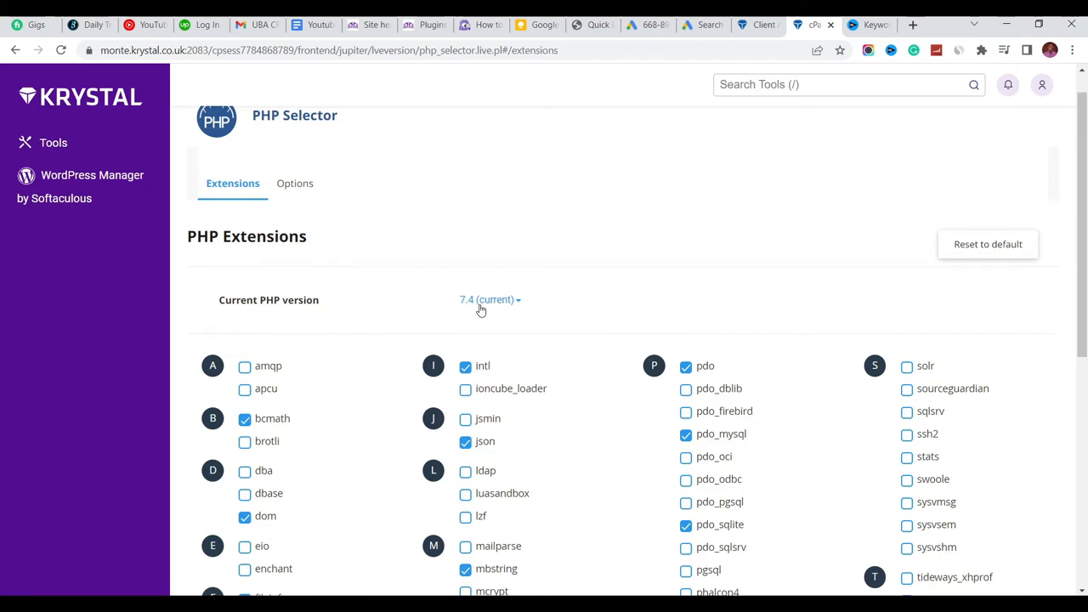
left_click(490, 299)
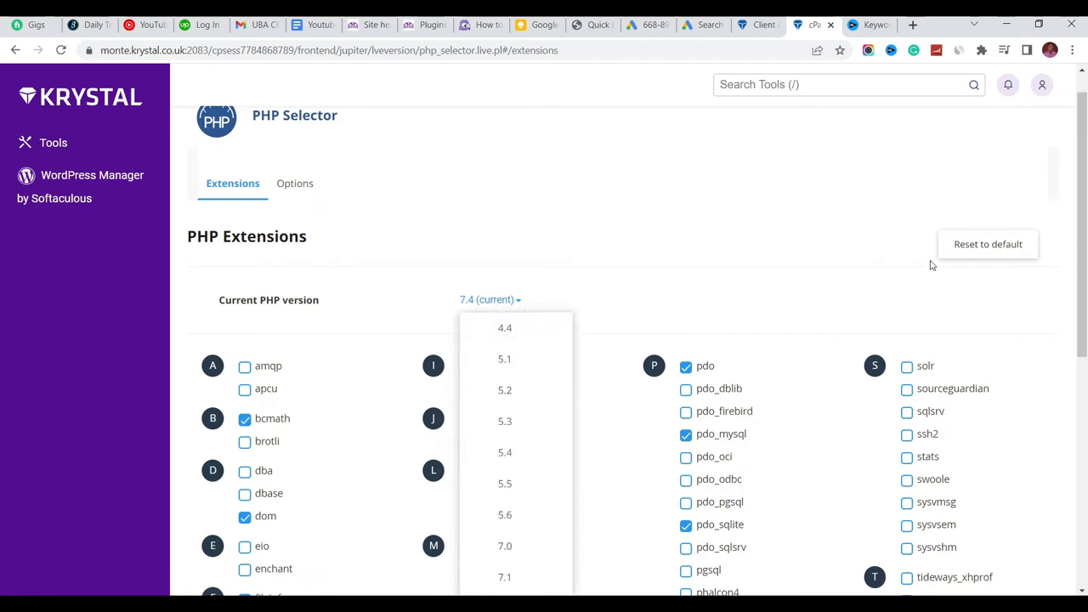
scroll("down", 3)
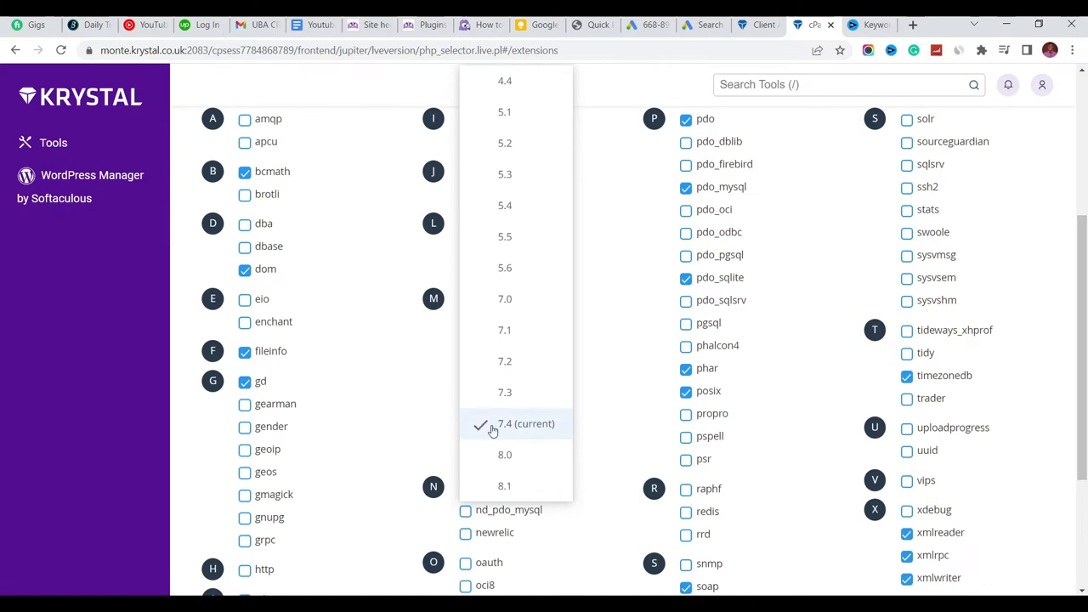
mouse_move(530, 434)
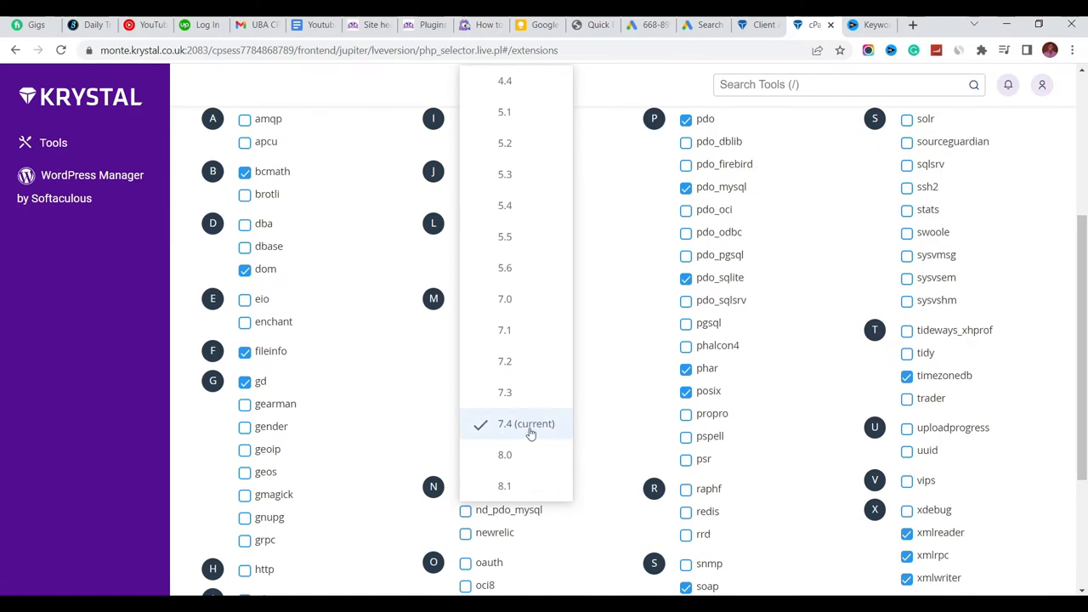
left_click(525, 423)
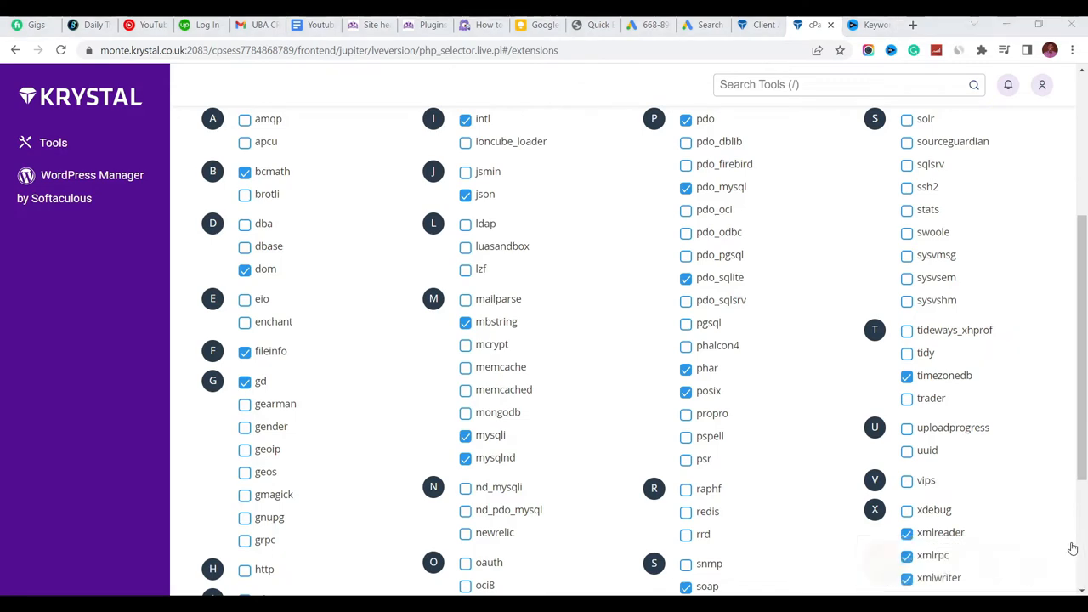
scroll("down", 3)
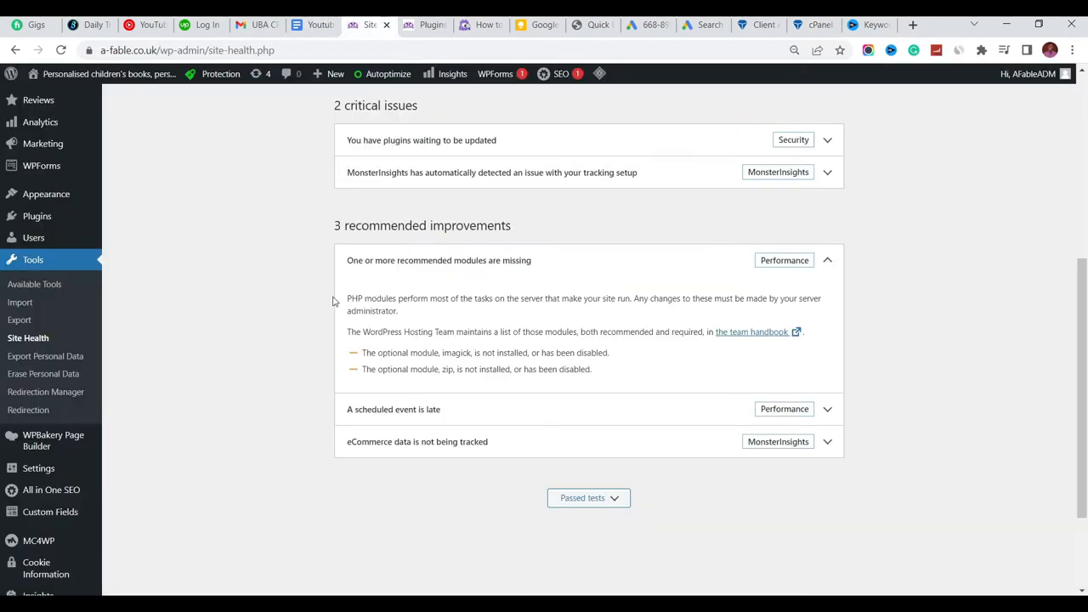
mouse_move(744, 190)
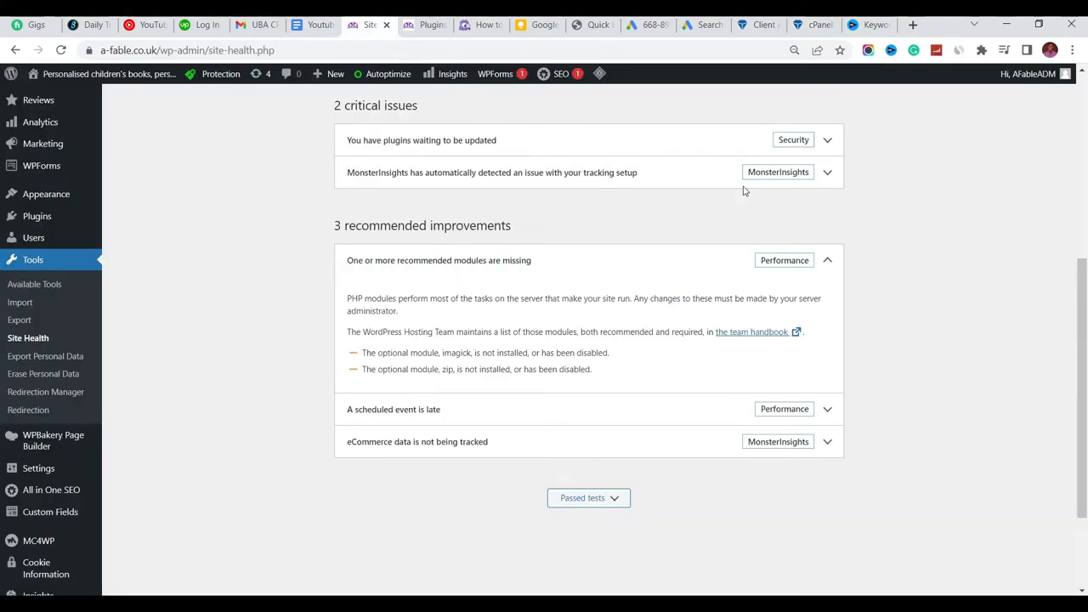
Enable the zip and imagick extensions for PHP 7.4 and return to Site Health
left_click(808, 25)
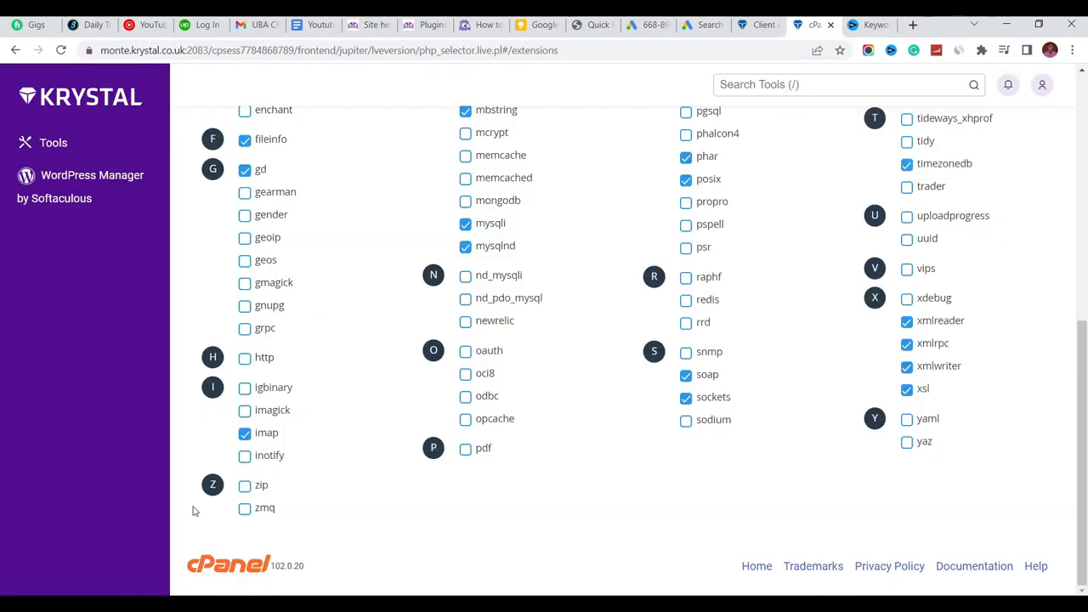
mouse_move(244, 487)
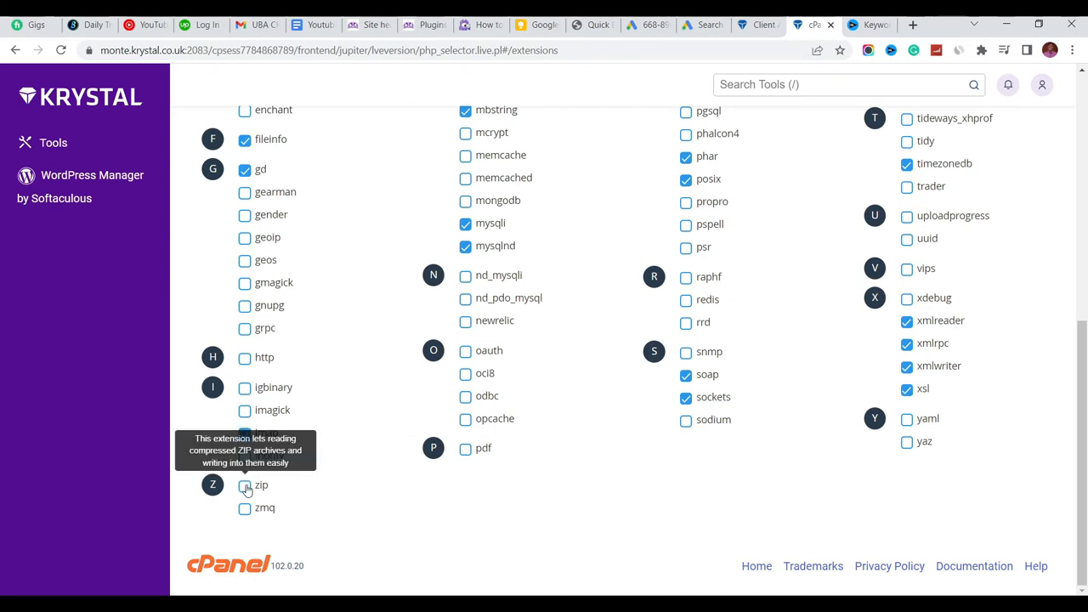
left_click(245, 433)
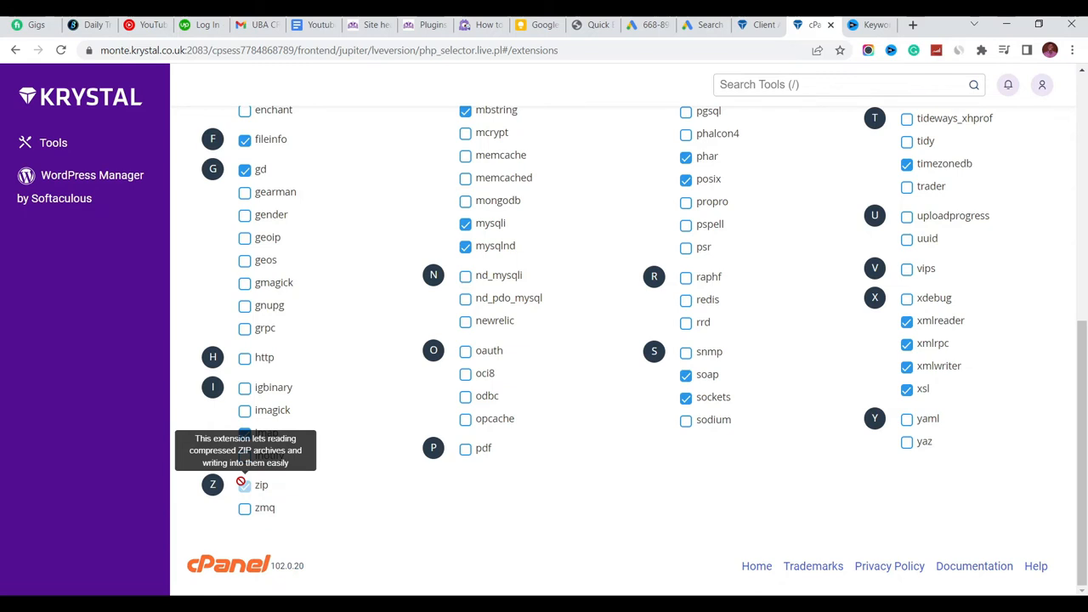
left_click(244, 485)
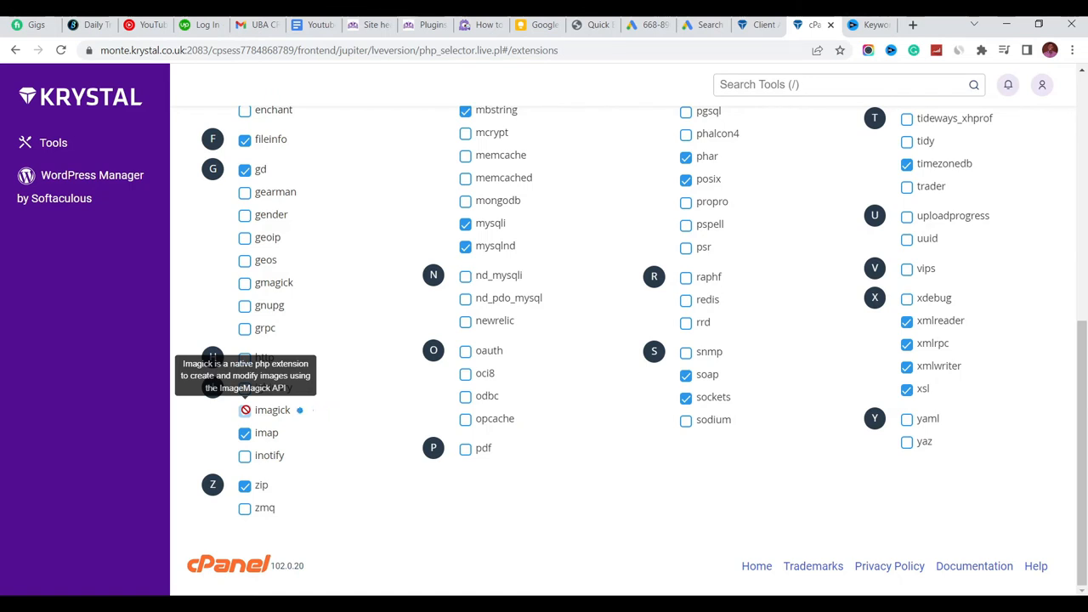
left_click(245, 410)
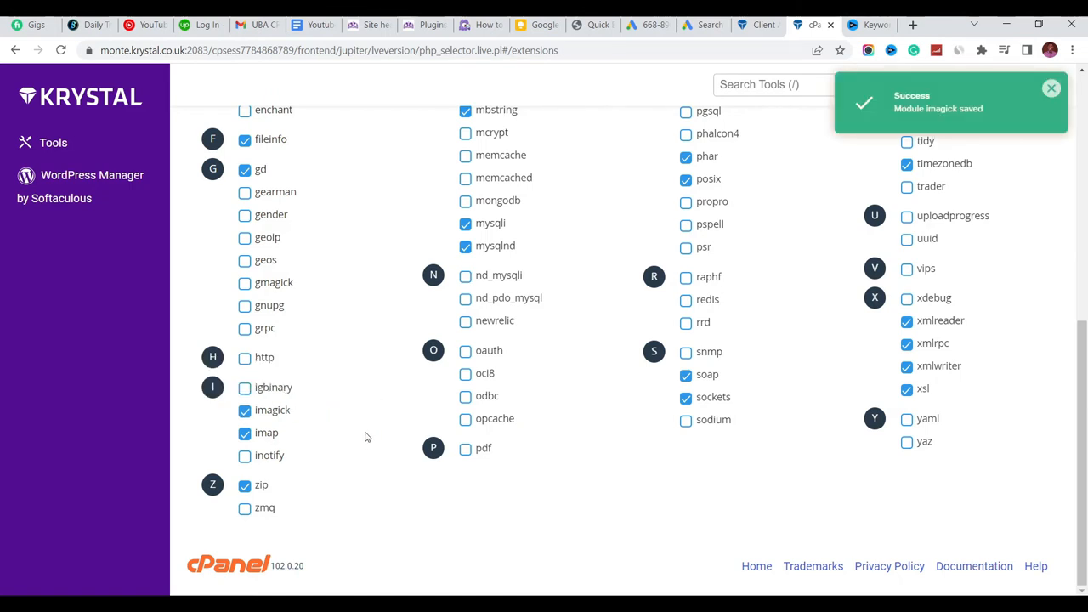
mouse_move(974, 360)
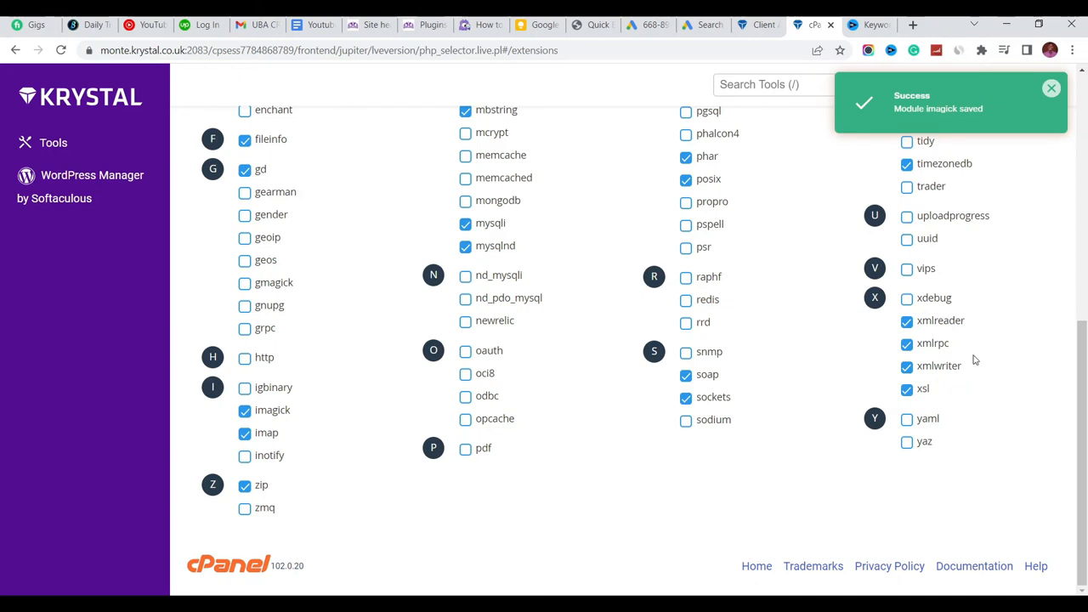
left_click(369, 25)
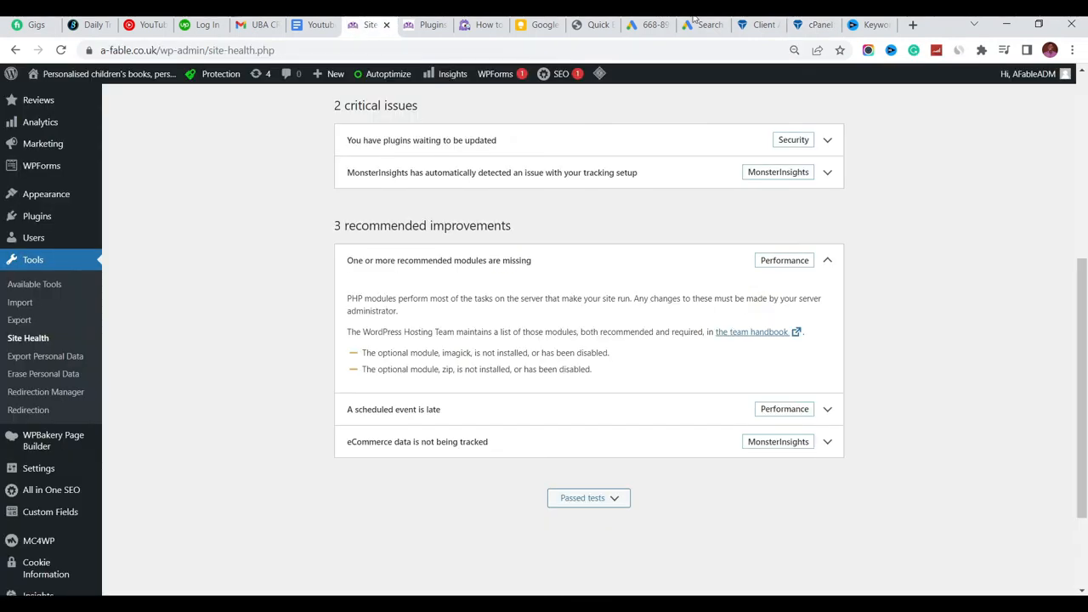
Confirm the saved extensions, then reload WordPress Site Health to rerun its checks
left_click(813, 24)
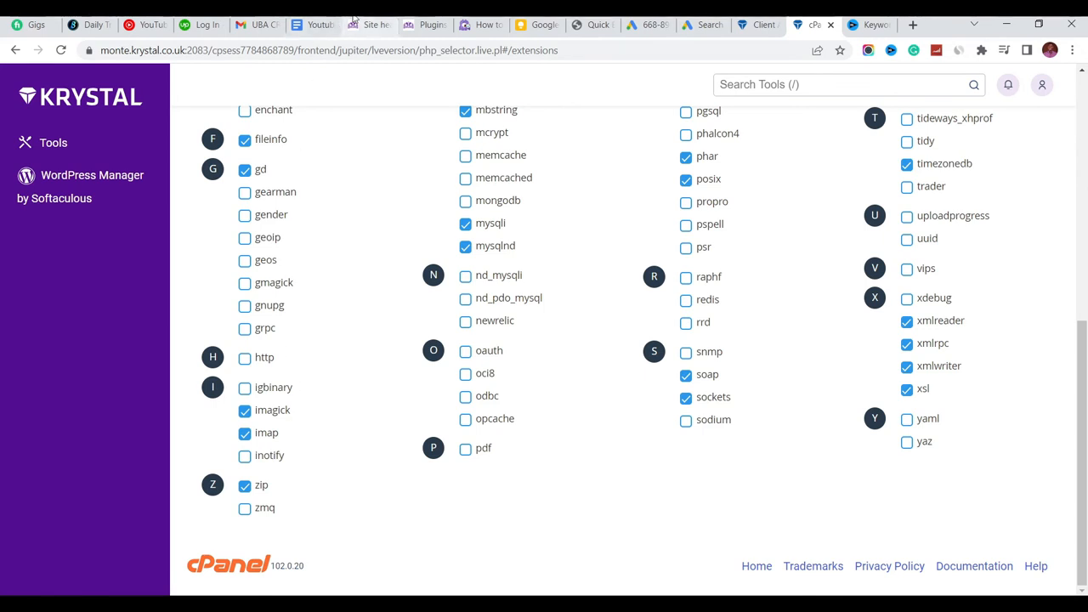
left_click(371, 24)
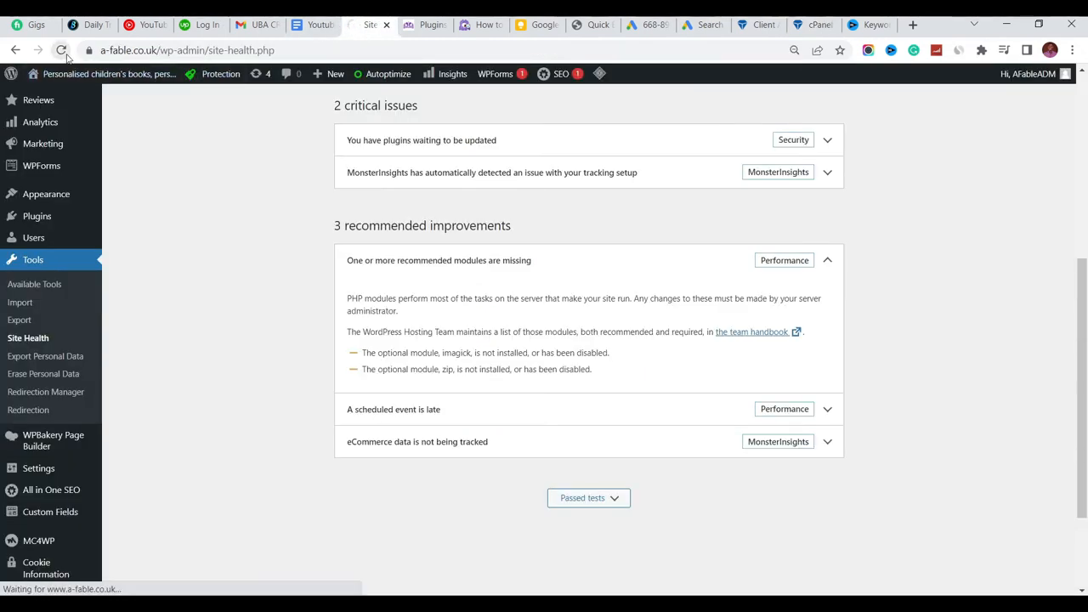
left_click(62, 51)
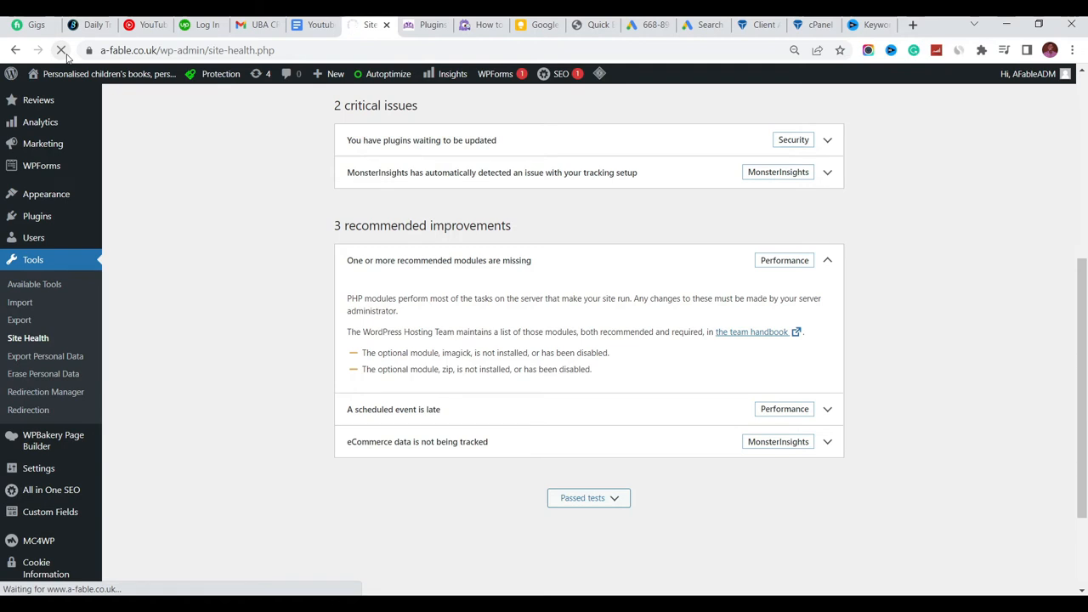
left_click(60, 49)
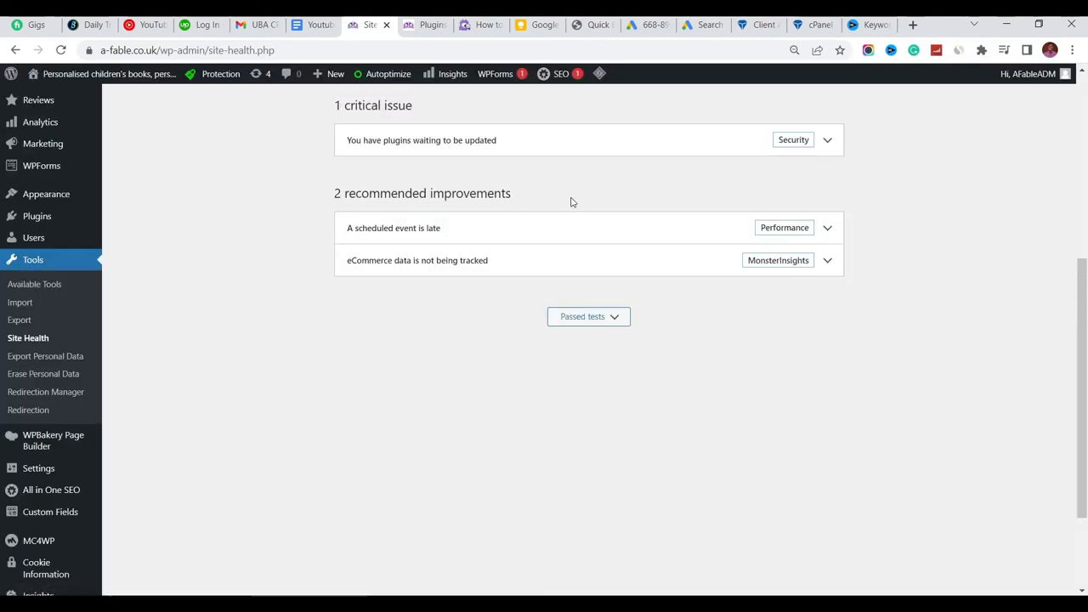
Scroll the Site Health Status results to verify no missing PHP modules are listed
scroll("up", 3)
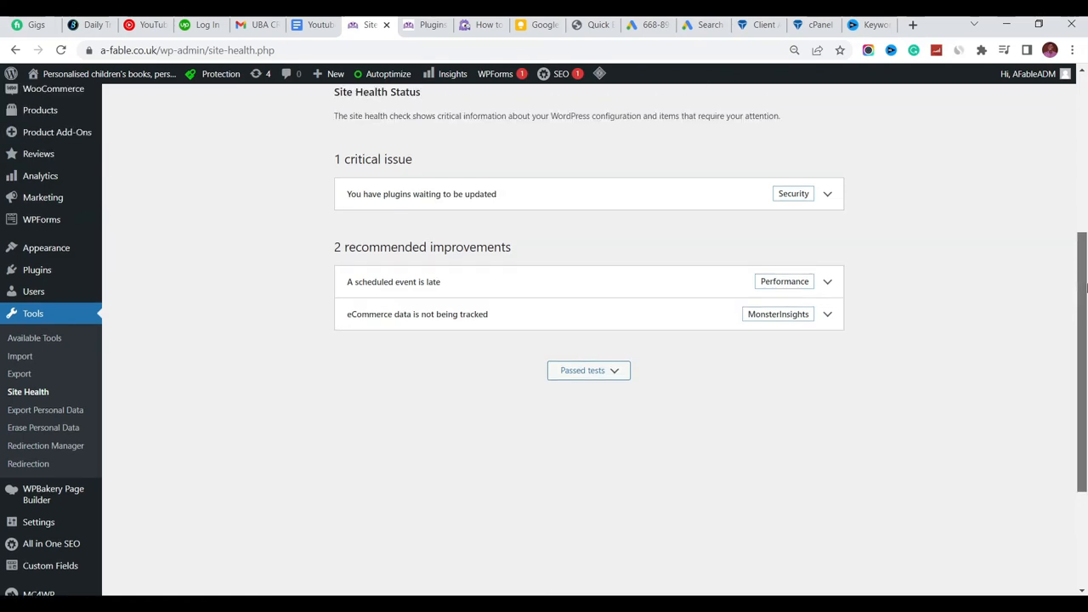
scroll("up", 3)
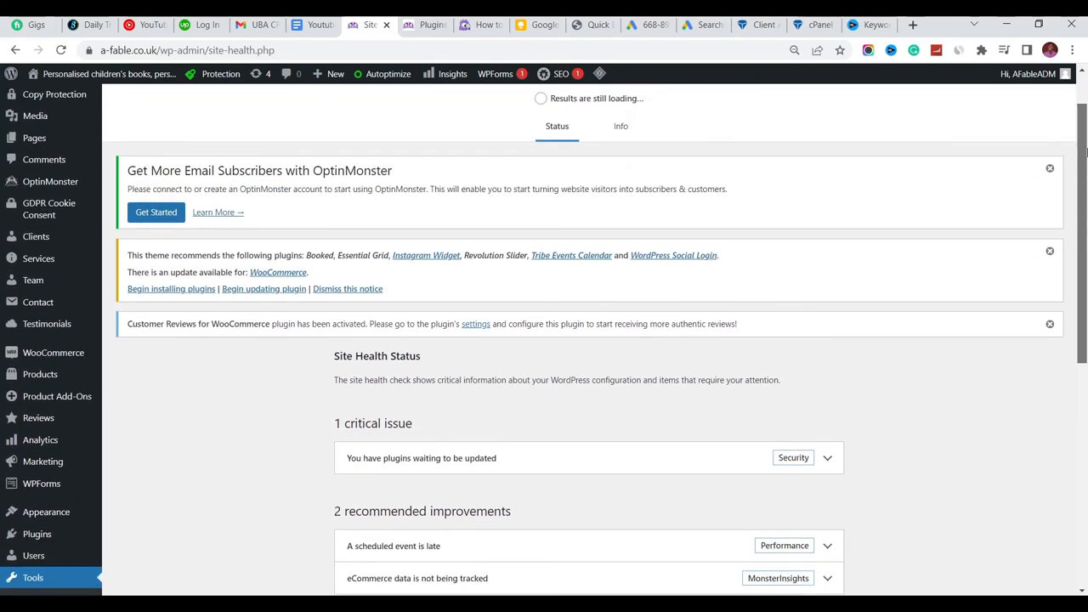
scroll("down", 3)
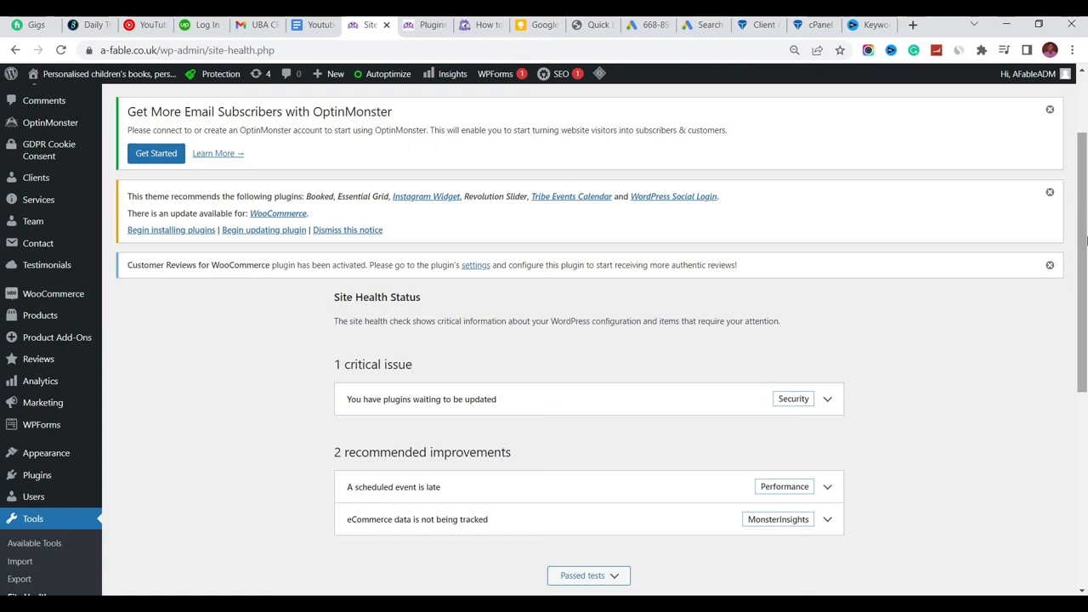
scroll("down", 3)
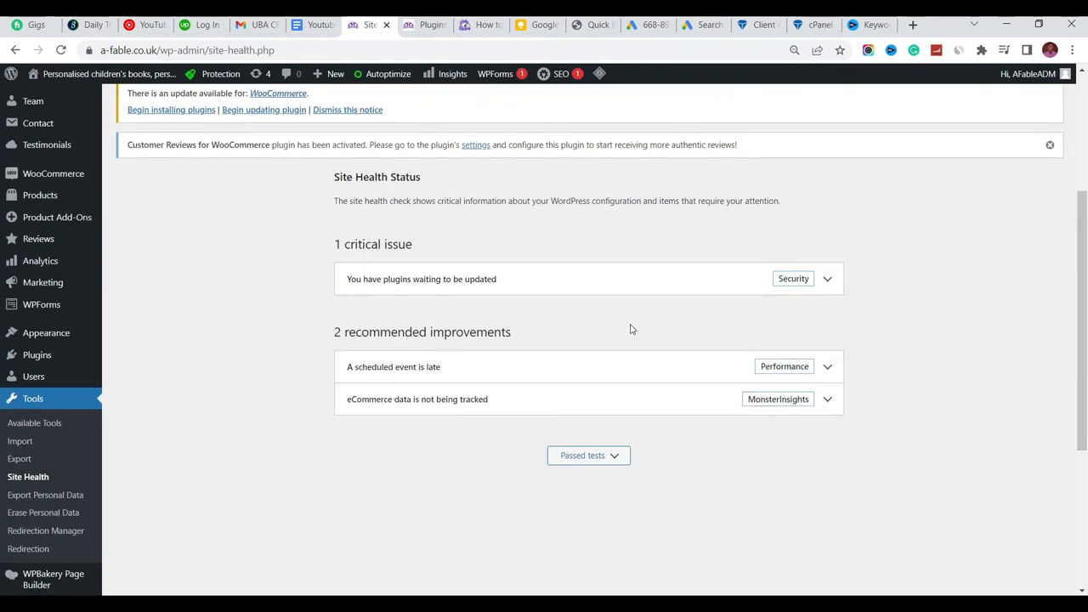
mouse_move(568, 336)
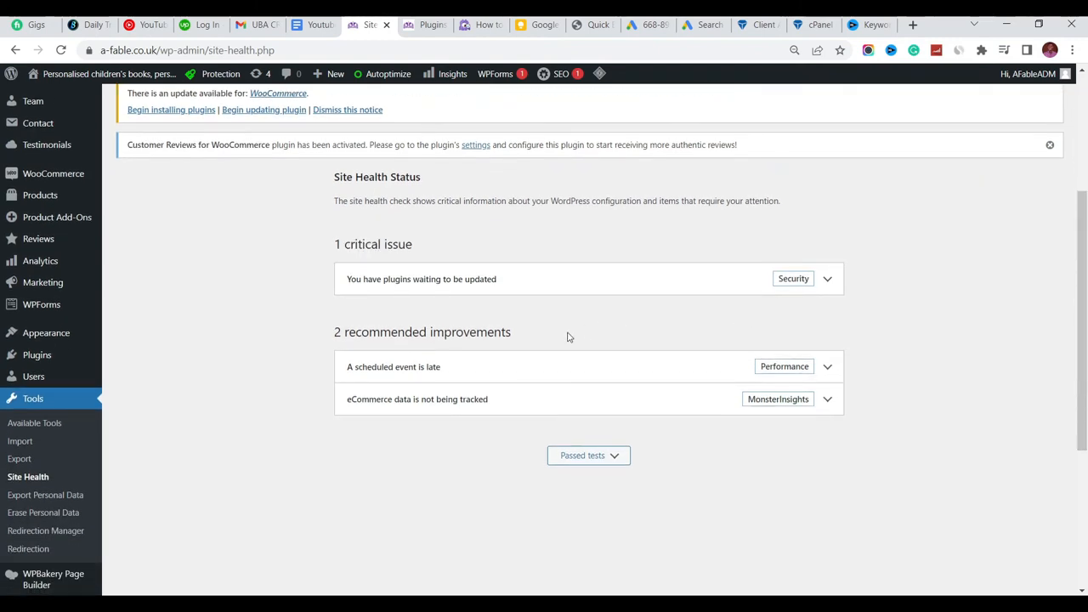
mouse_move(457, 294)
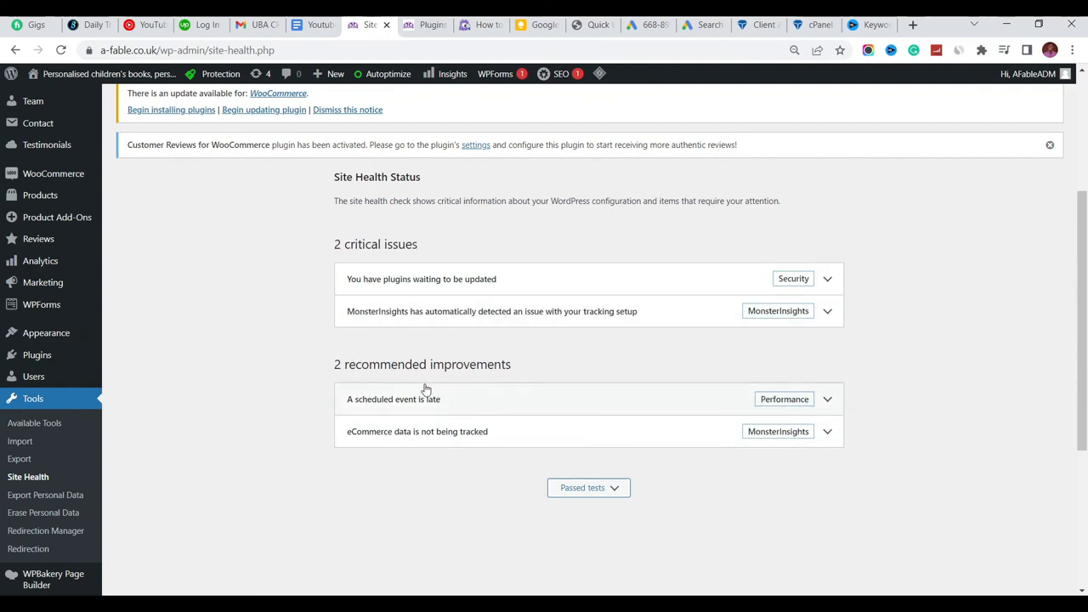
mouse_move(365, 459)
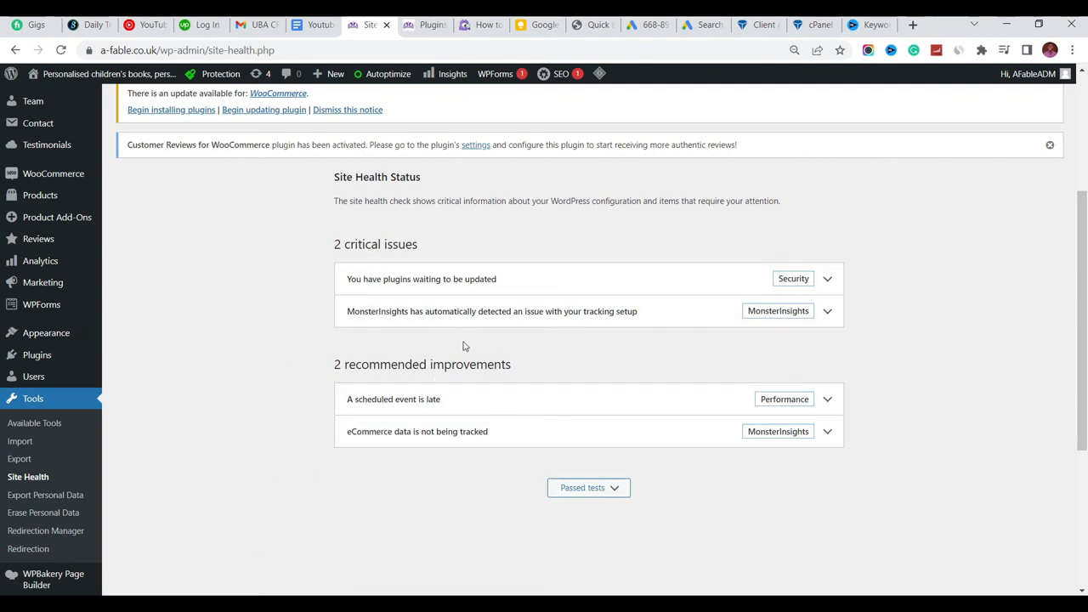
mouse_move(551, 375)
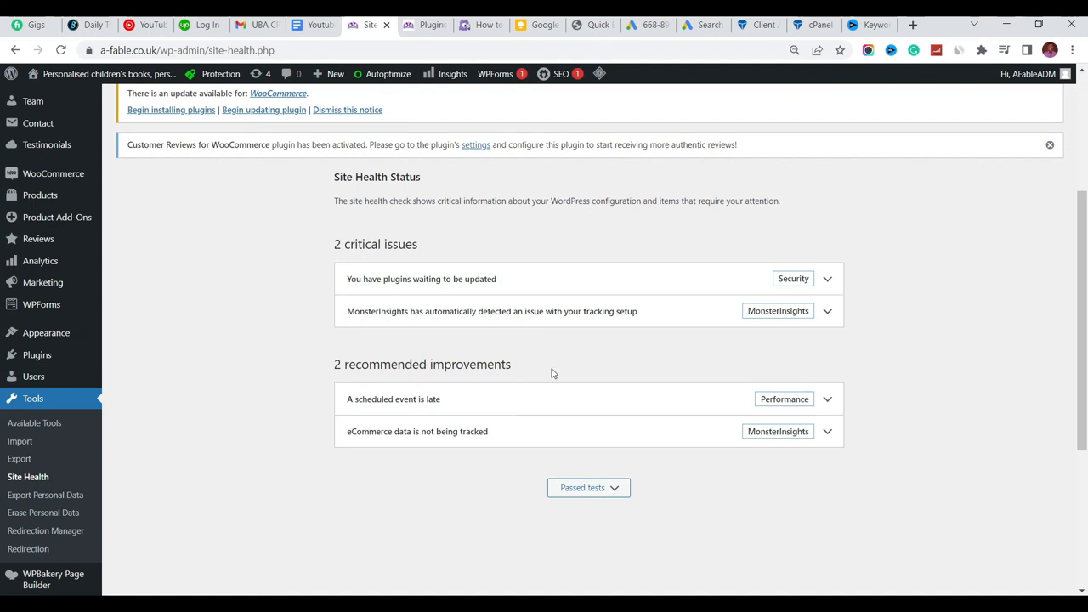
mouse_move(524, 374)
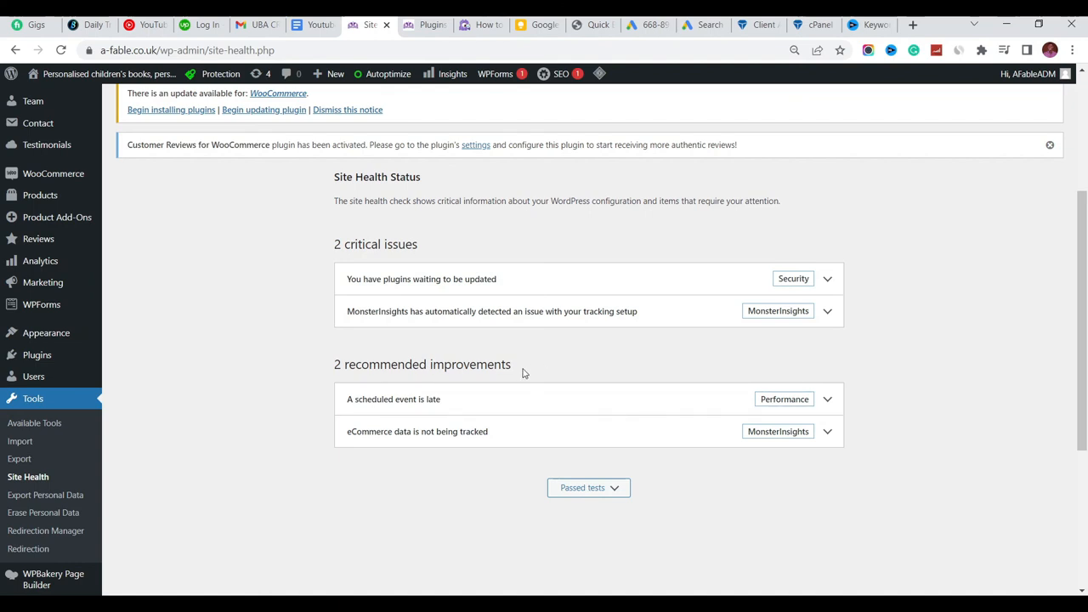